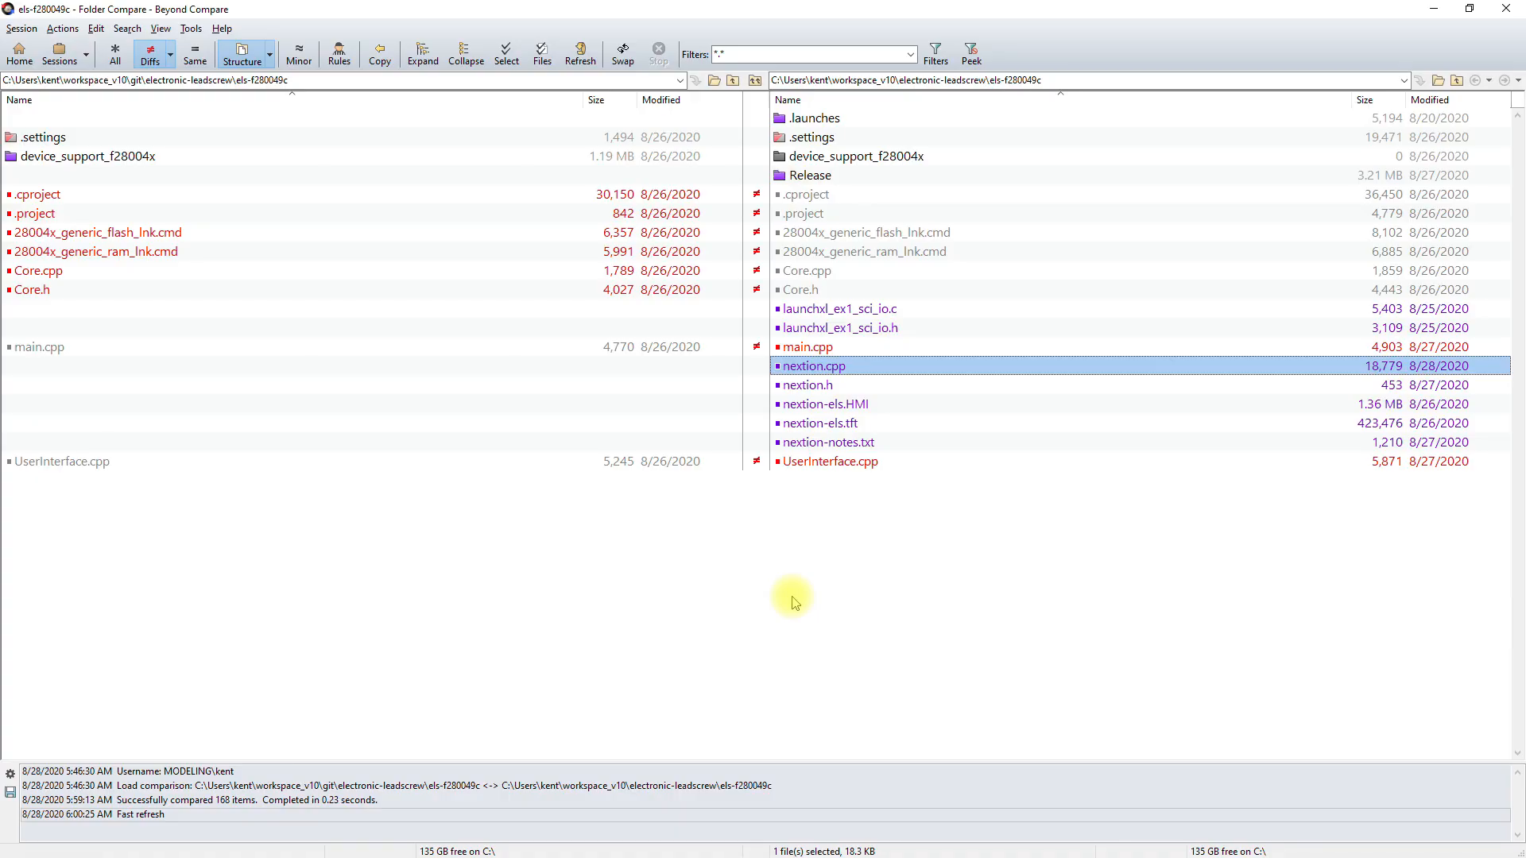
mouse_move(748, 592)
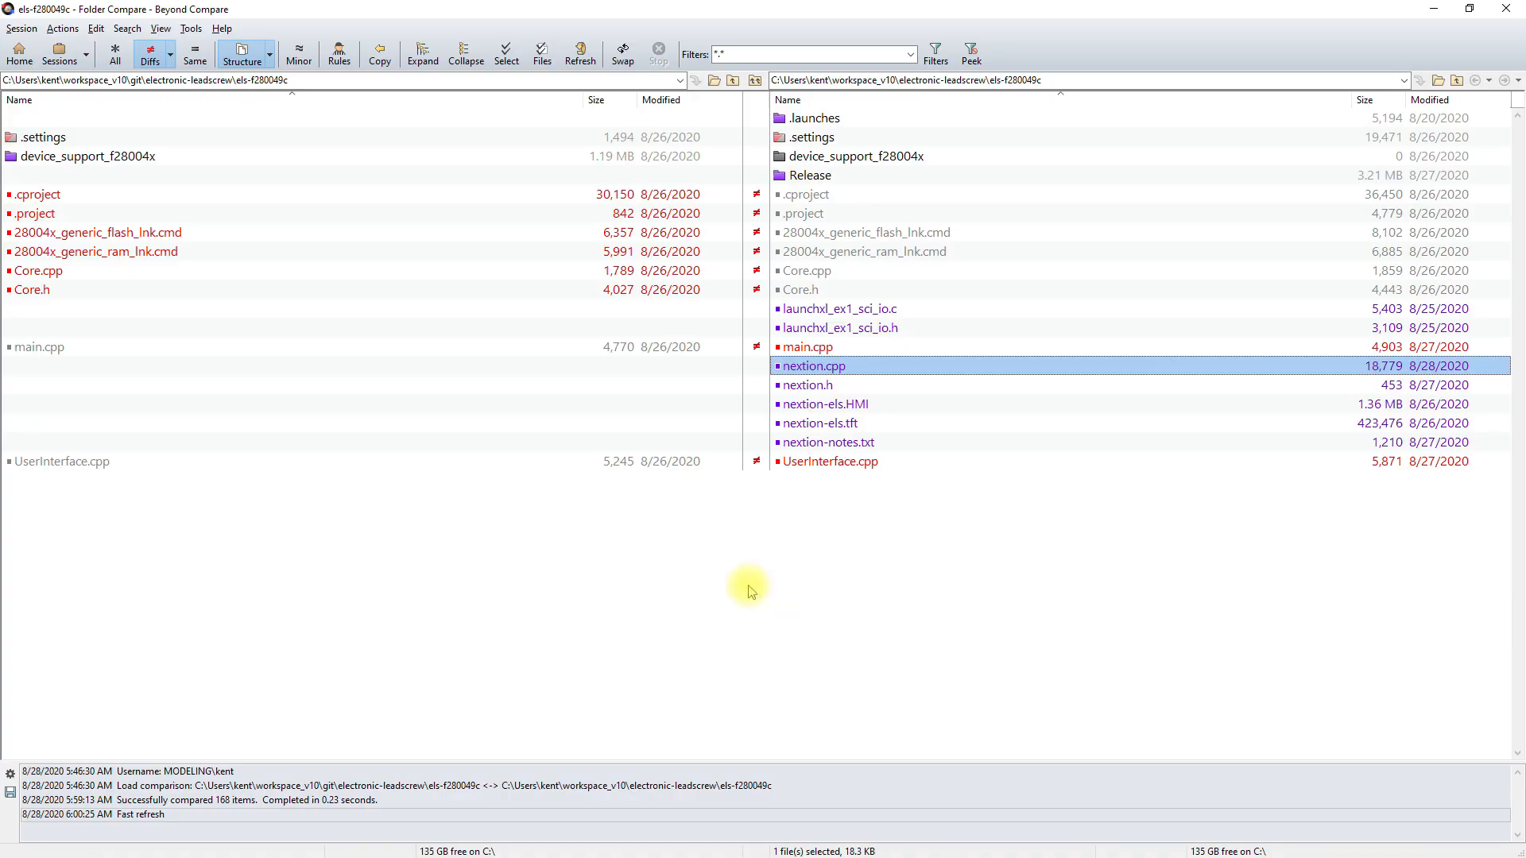
mouse_move(733, 554)
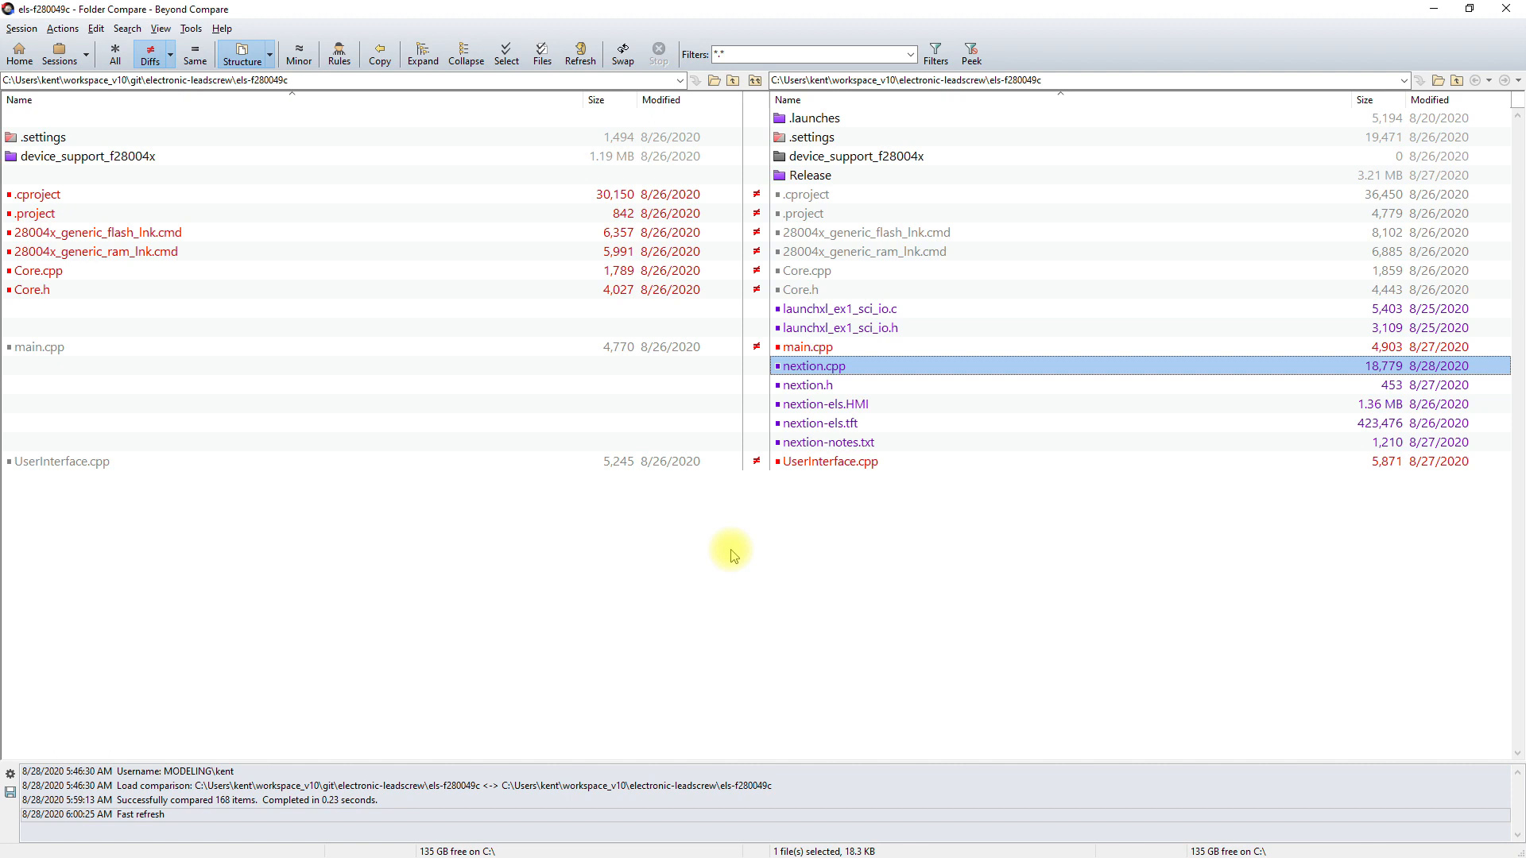
mouse_move(717, 582)
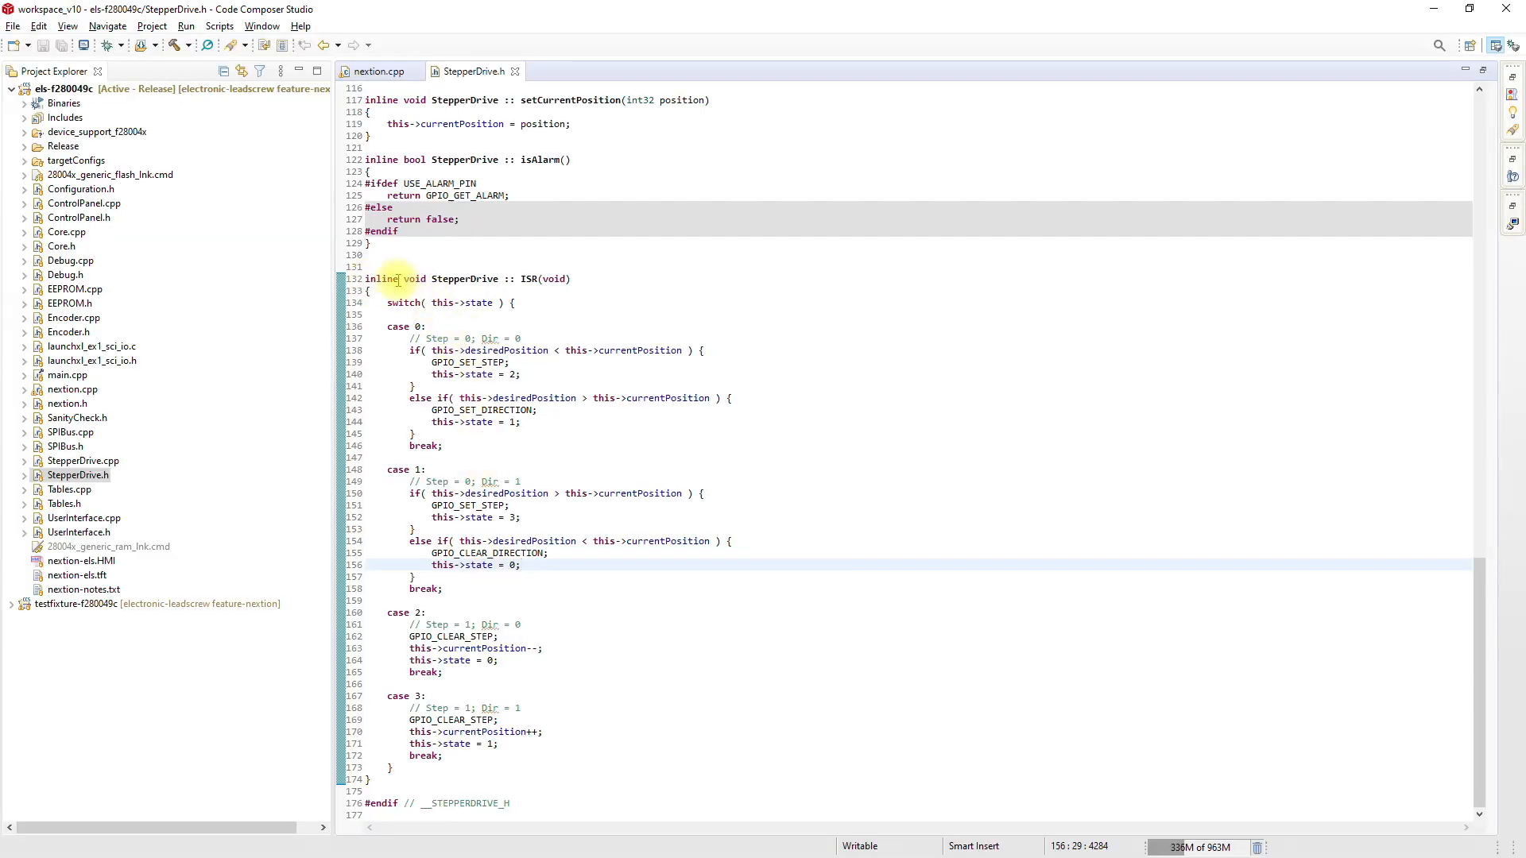
mouse_move(788, 588)
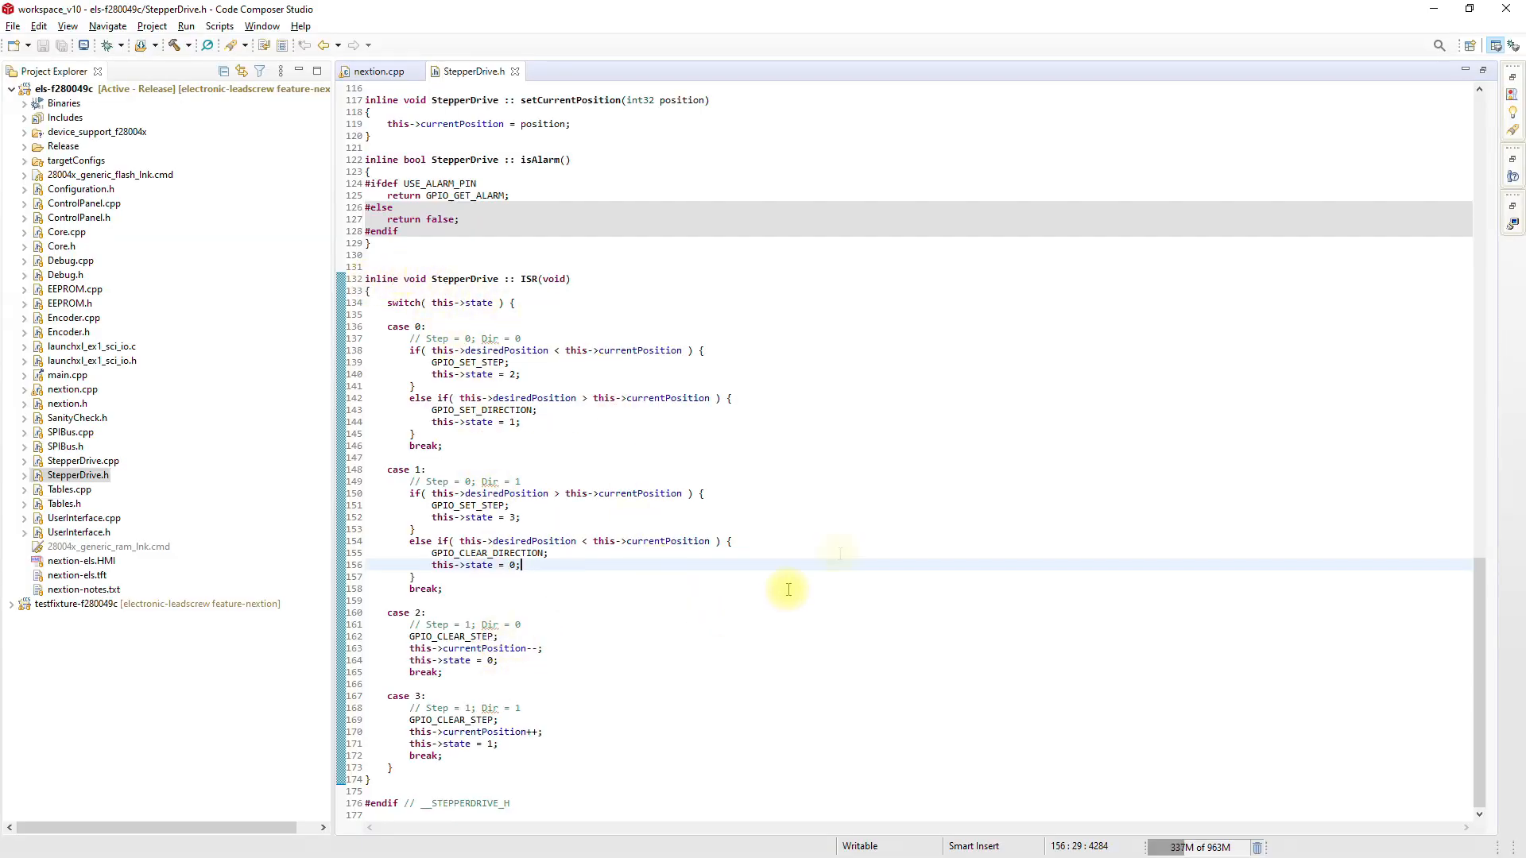
mouse_move(863, 432)
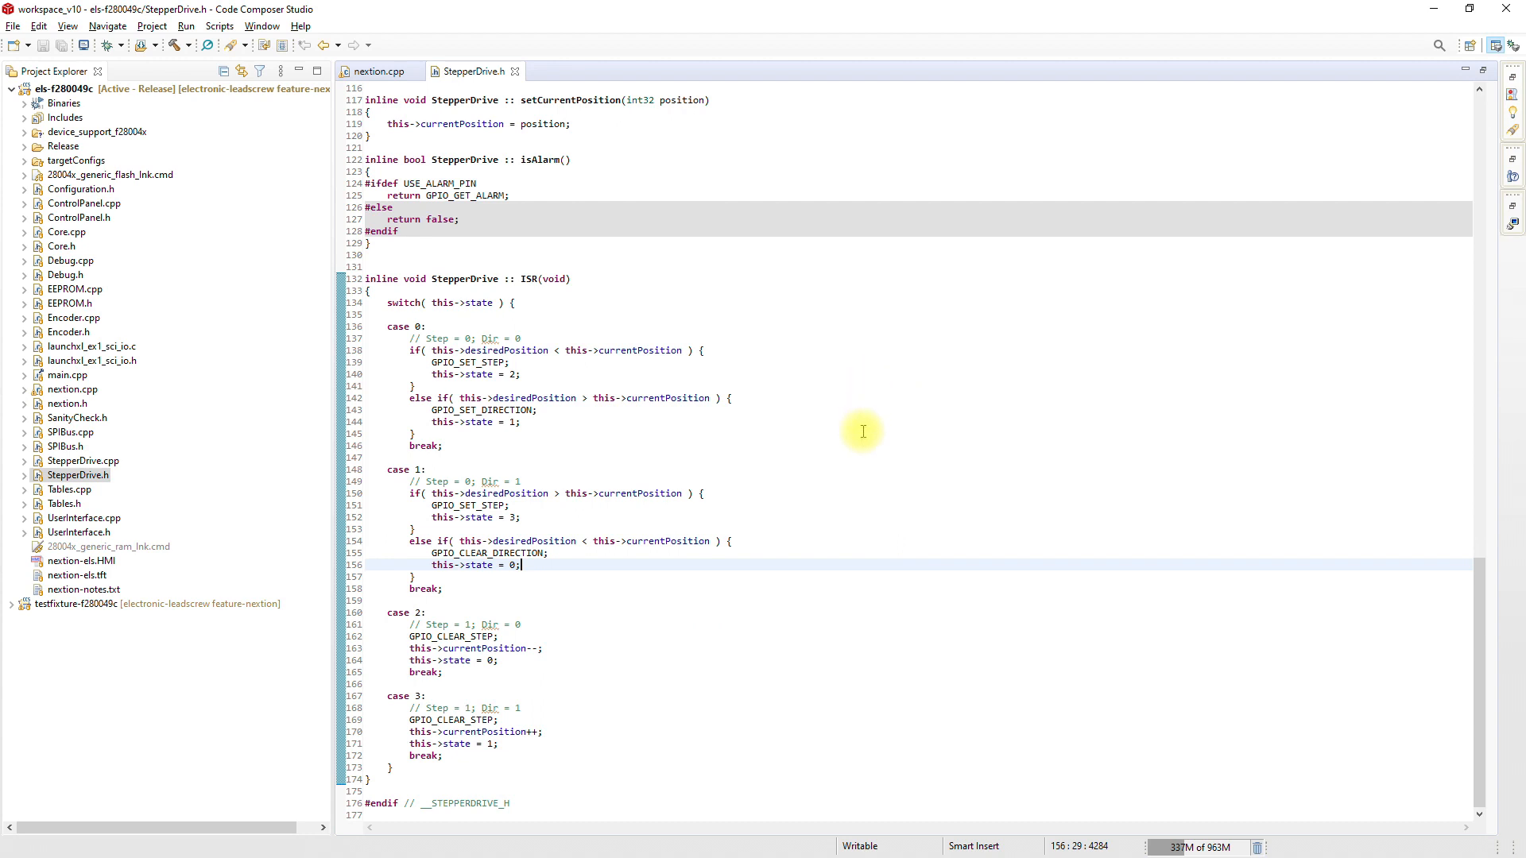